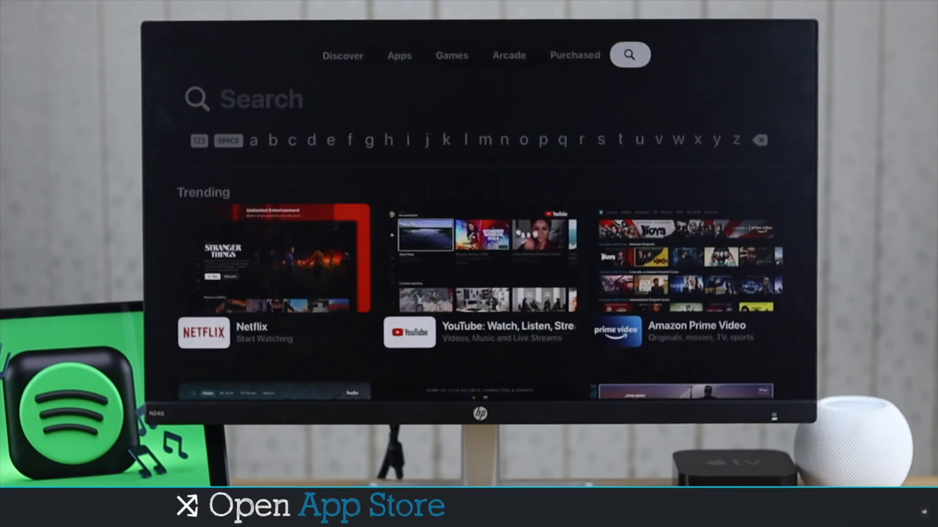
# Visit the App Store's Search tab with its trending apps, then return Home.
pyautogui.click(601, 139)
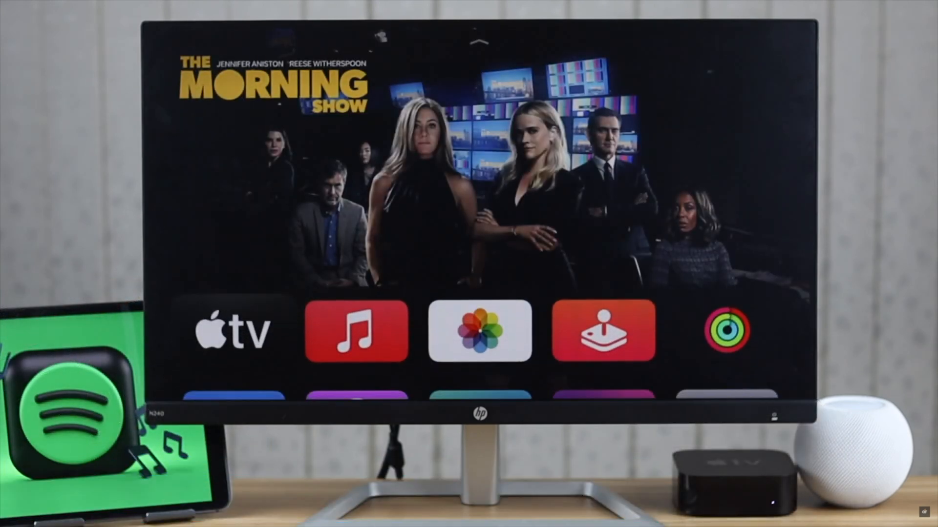
# Open Spotify's App Store page and scroll to its Ratings and App Privacy sections.
pyautogui.scroll(-3)
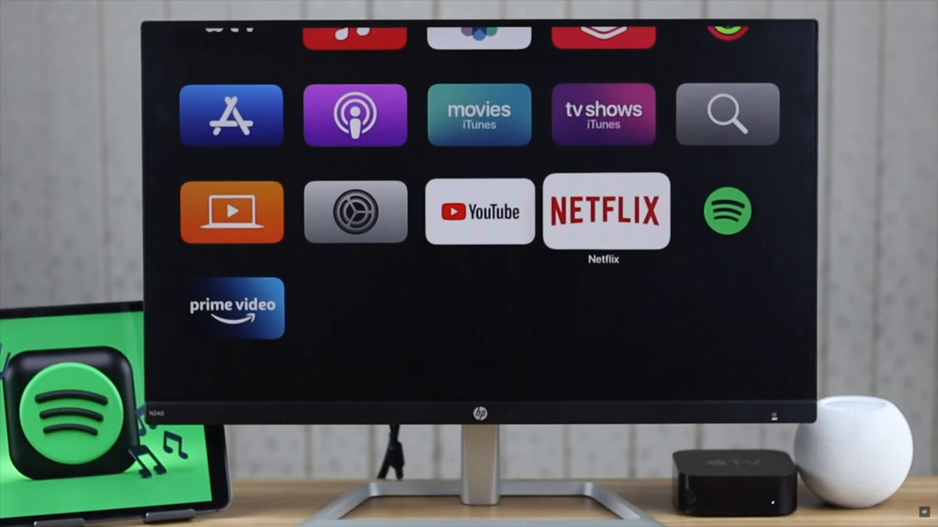
pyautogui.click(727, 211)
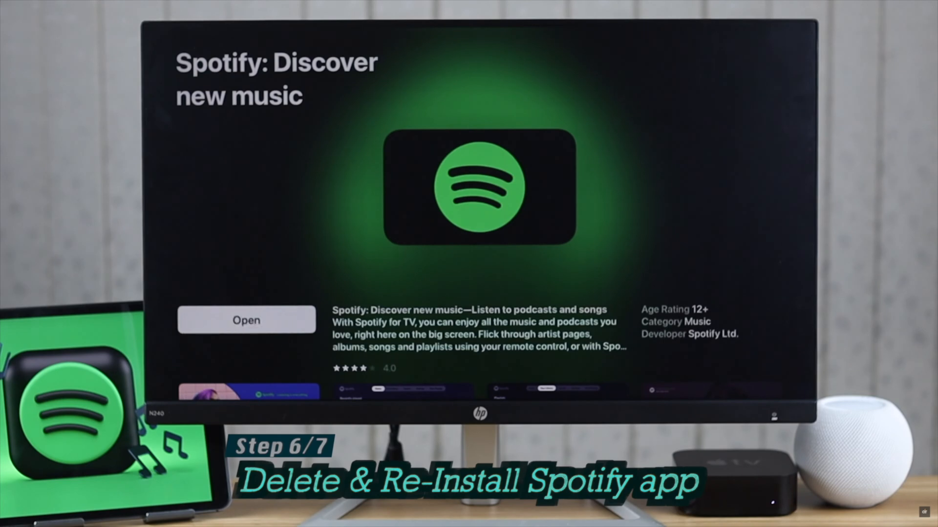
pyautogui.scroll(-3)
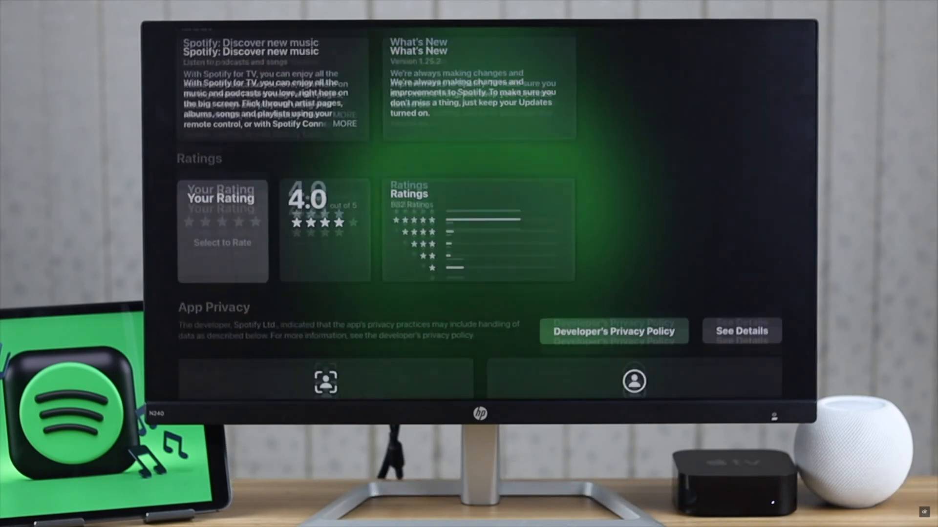